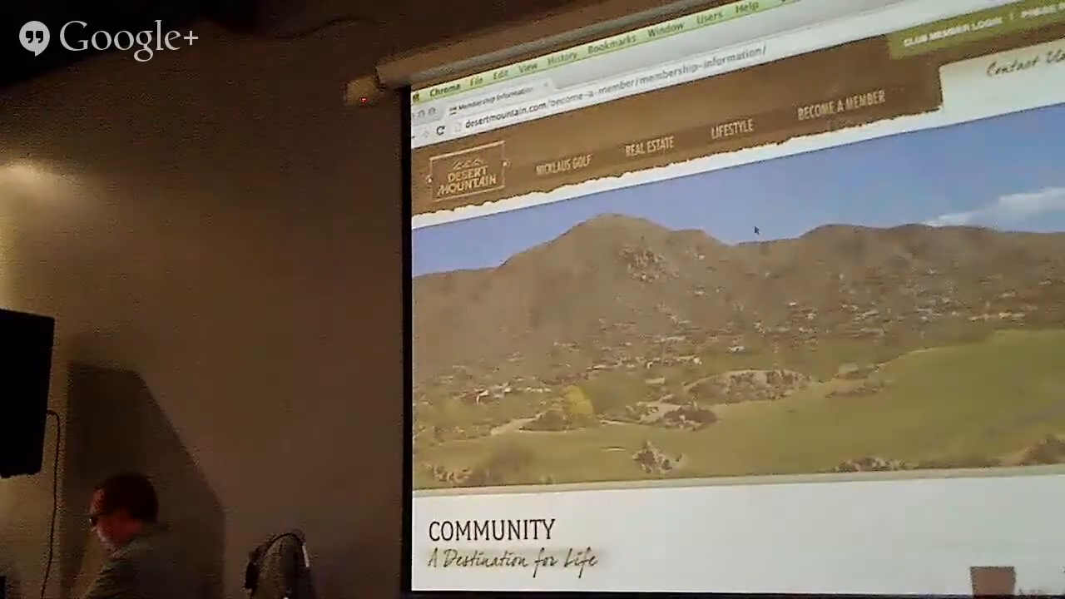
pyautogui.scroll(-3)
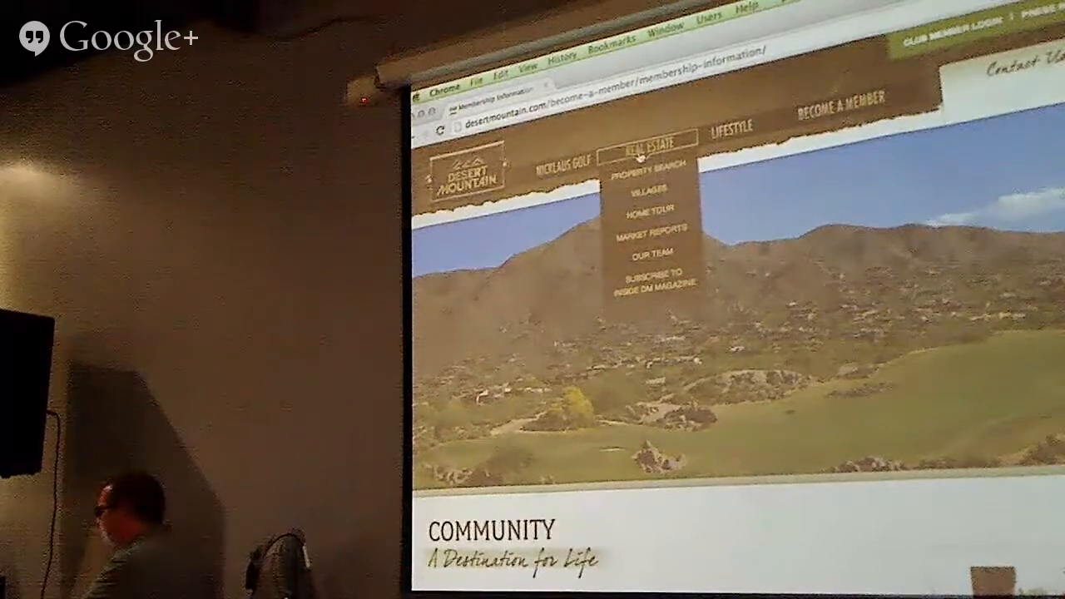
pyautogui.moveTo(769, 90)
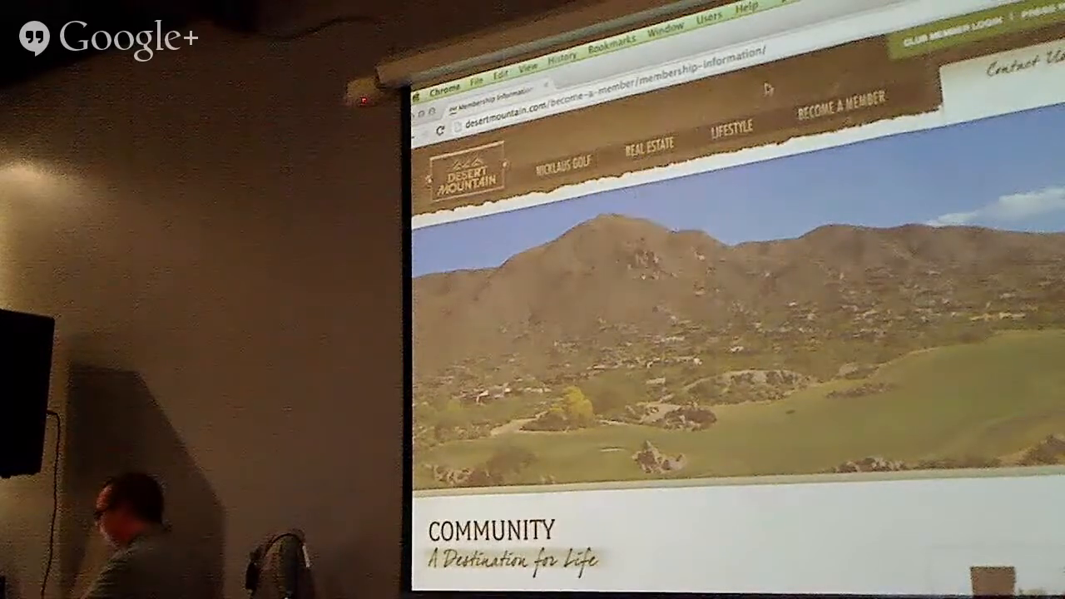